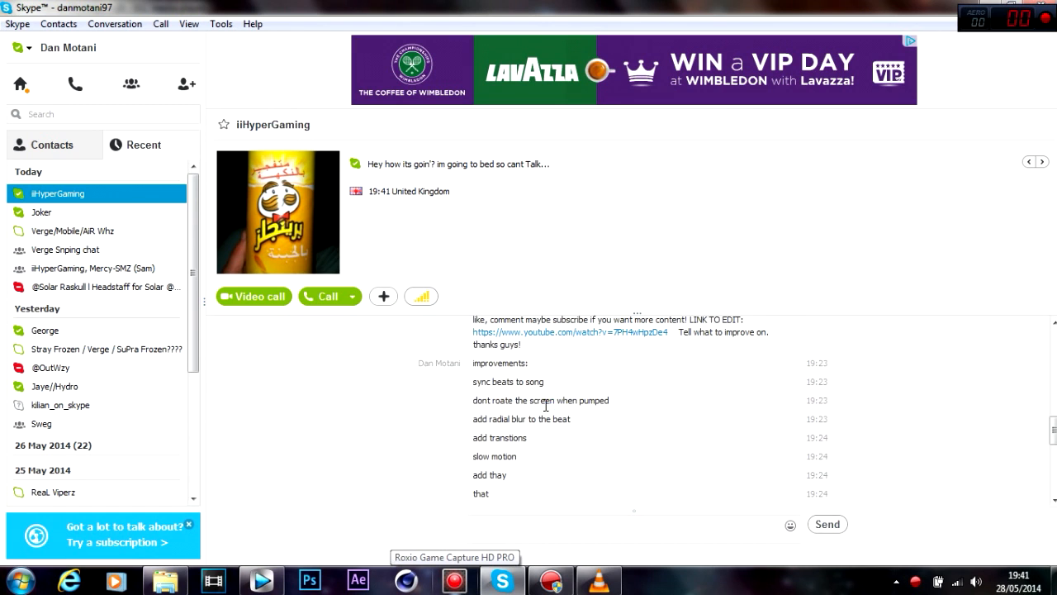
pyautogui.moveTo(598, 347)
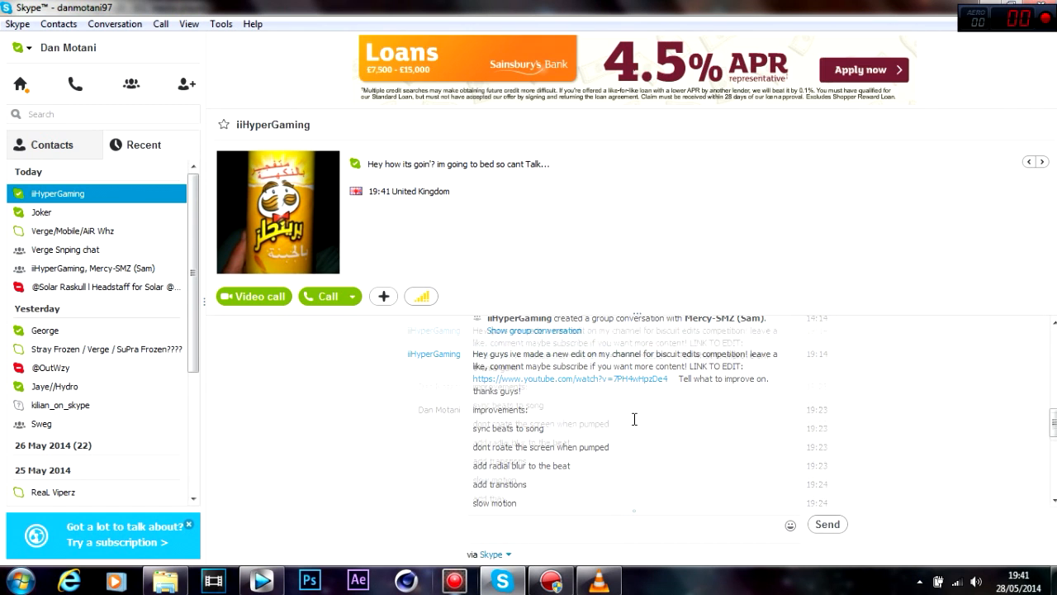
# Scroll down and resume playback of Community Montage.m2t in VLC.
pyautogui.scroll(-3)
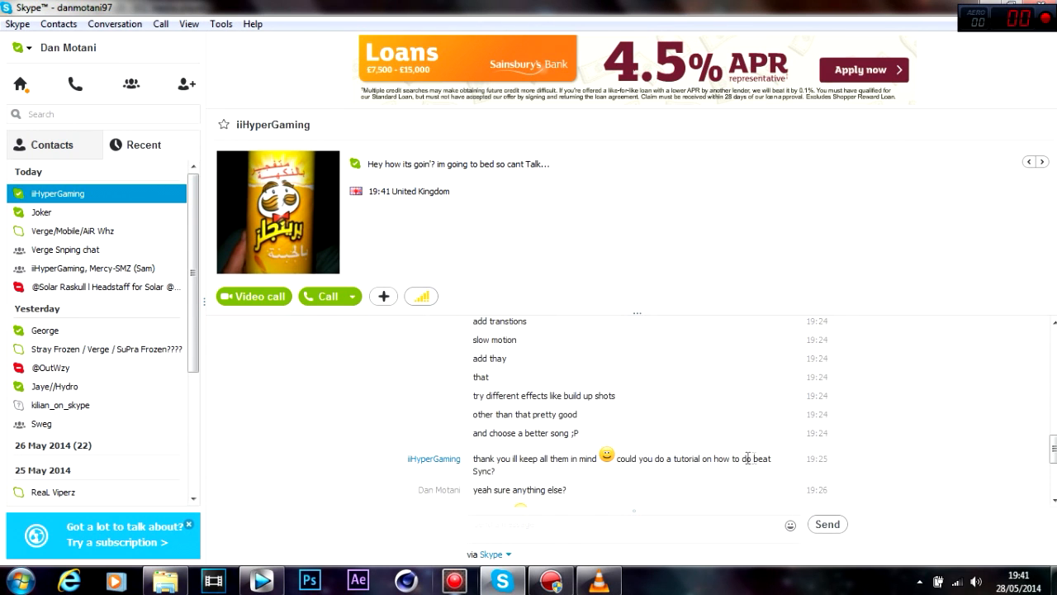
pyautogui.scroll(-3)
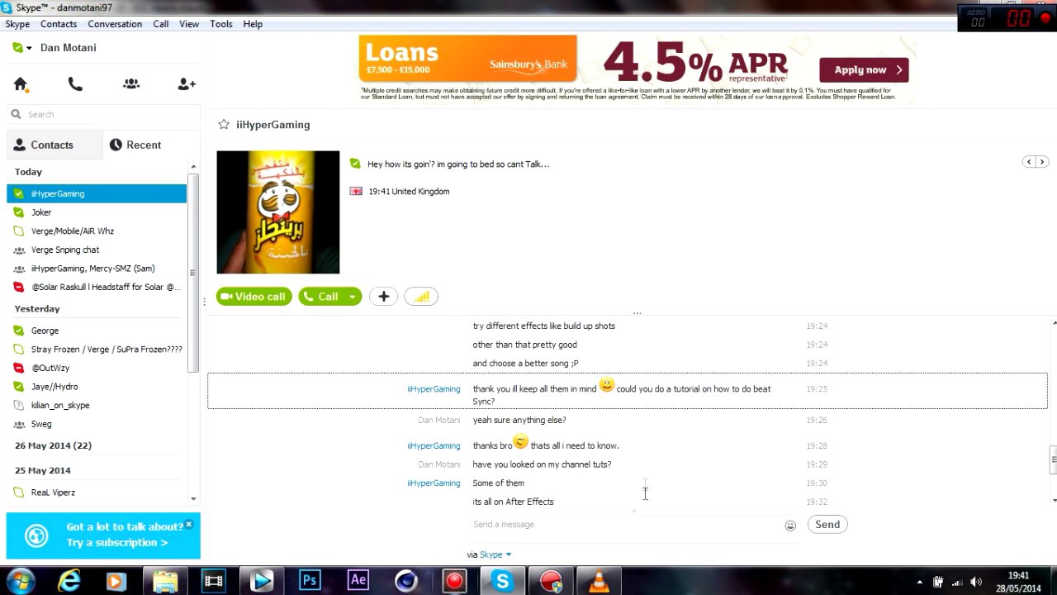
pyautogui.scroll(-3)
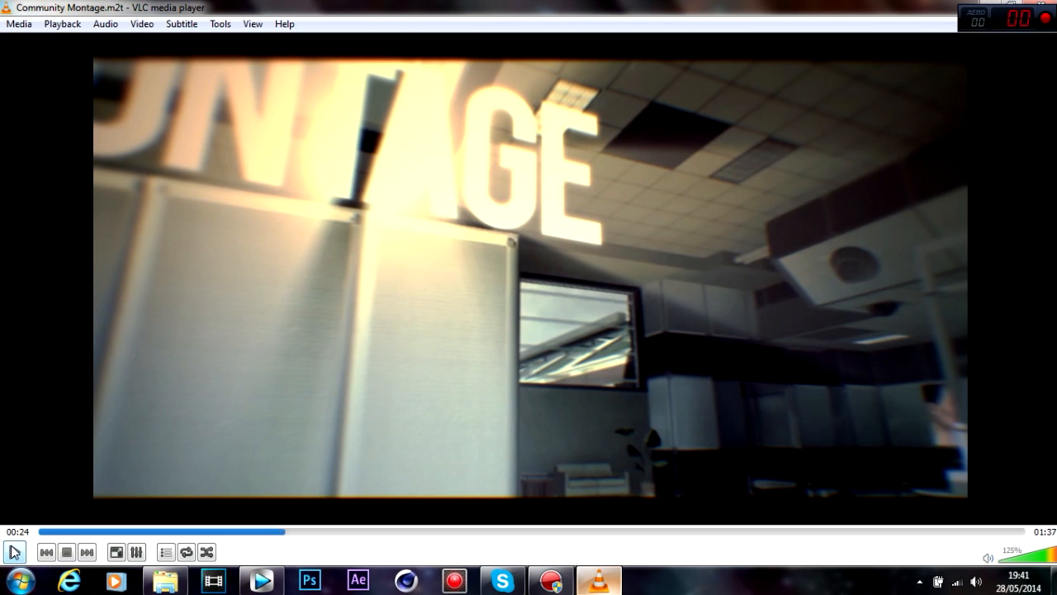
pyautogui.moveTo(14, 551)
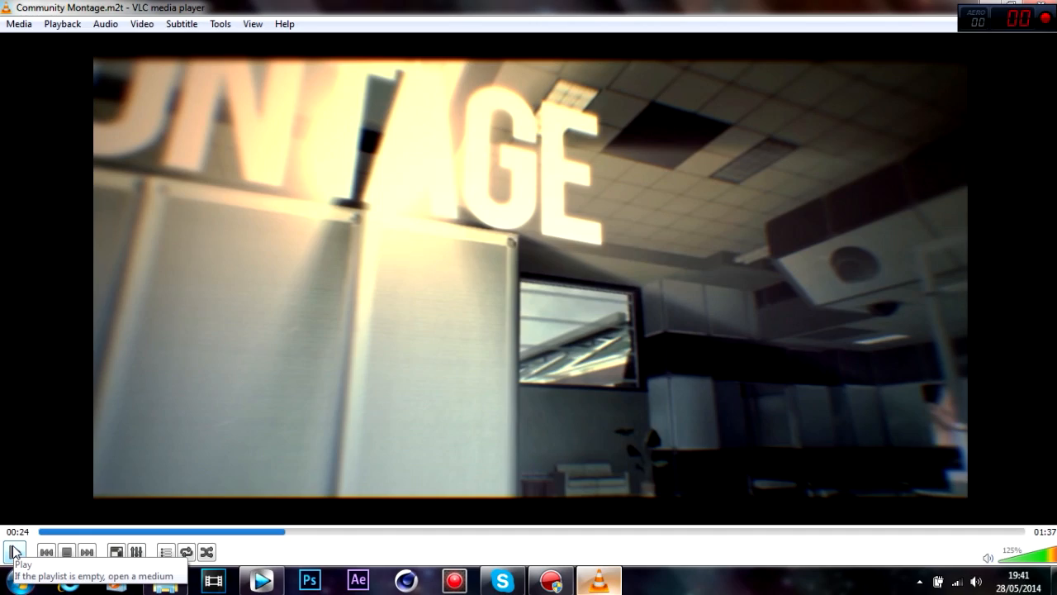
pyautogui.click(15, 550)
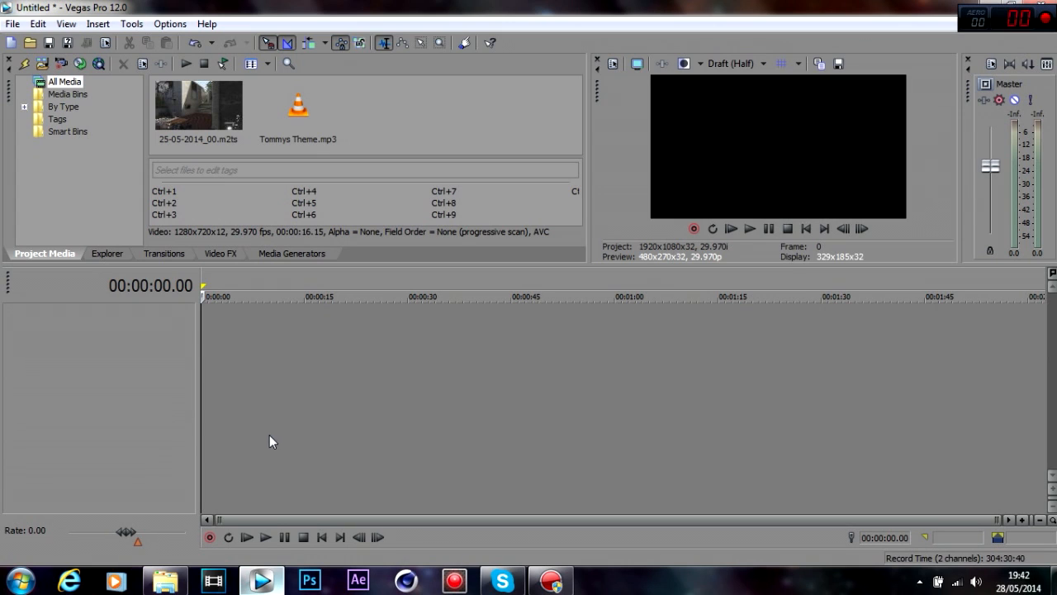
pyautogui.moveTo(330, 123)
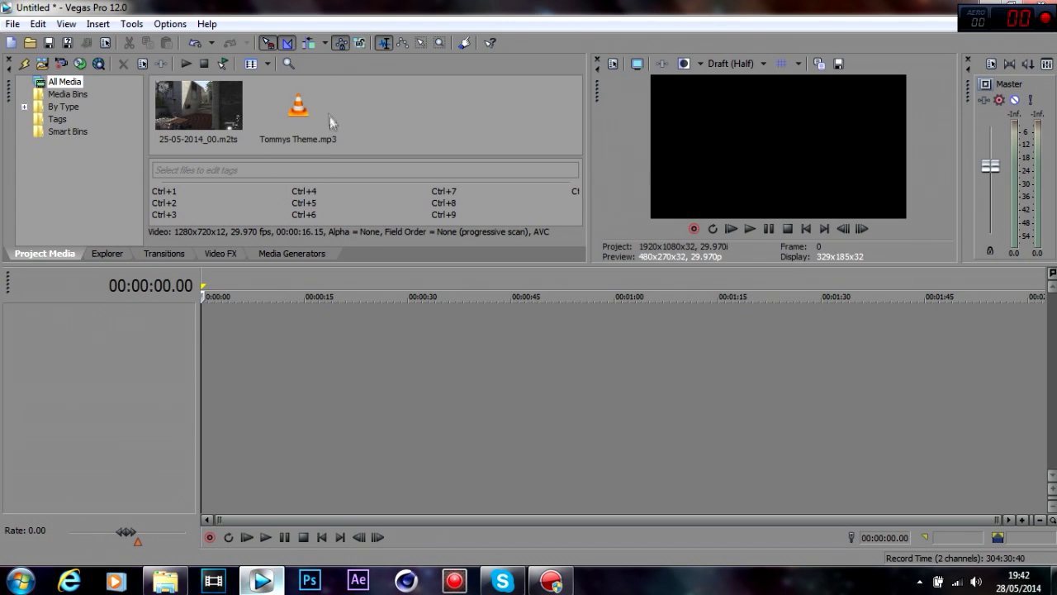
# Select Tommys Theme.mp3 in Project Media.
pyautogui.click(297, 108)
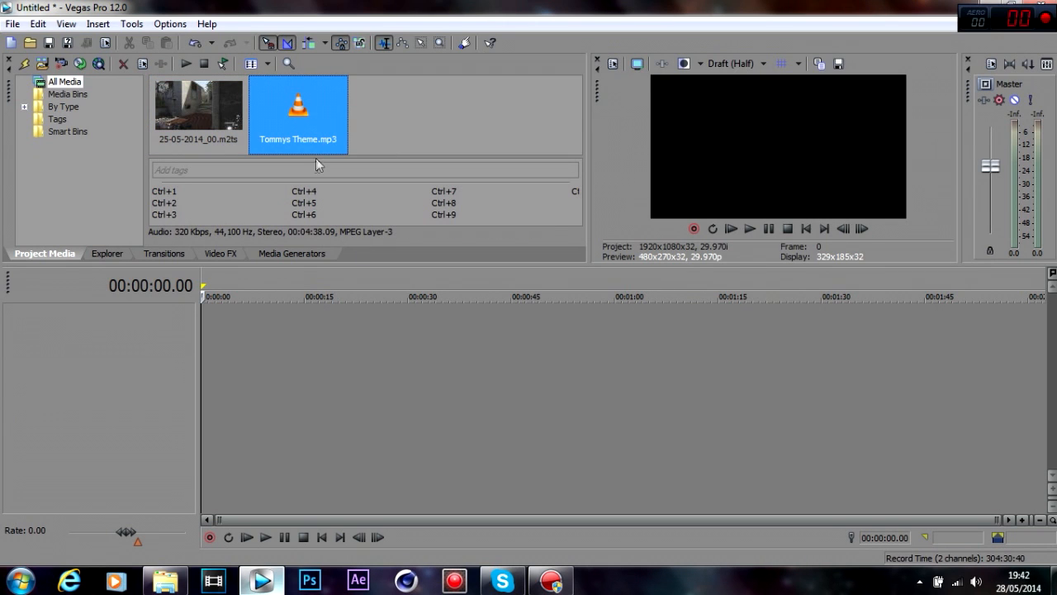
pyautogui.moveTo(230, 329)
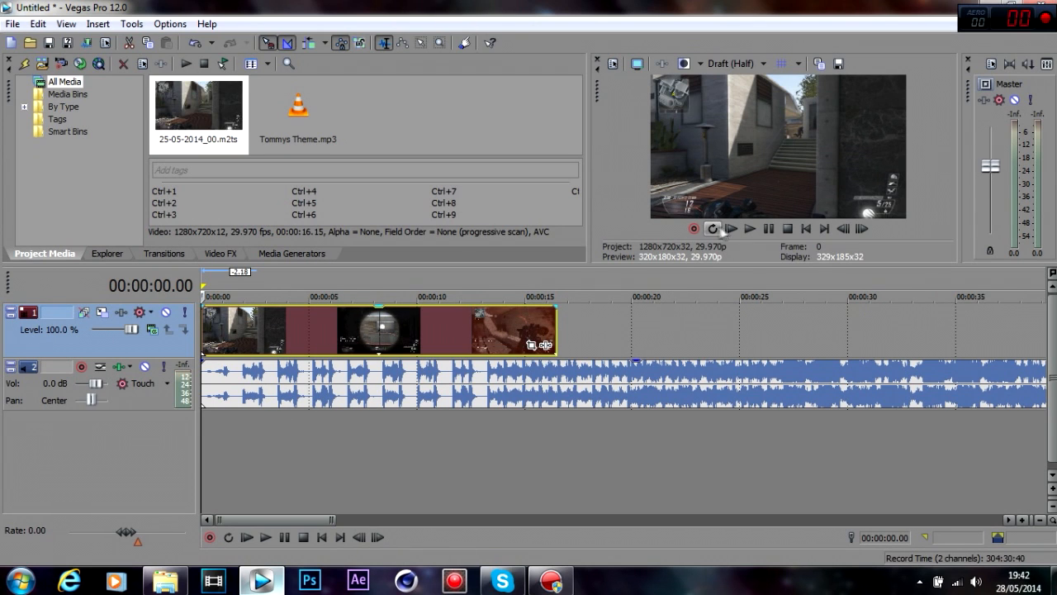
# Play the gameplay clip with Tommys Theme in the preview and stop playback.
pyautogui.click(749, 229)
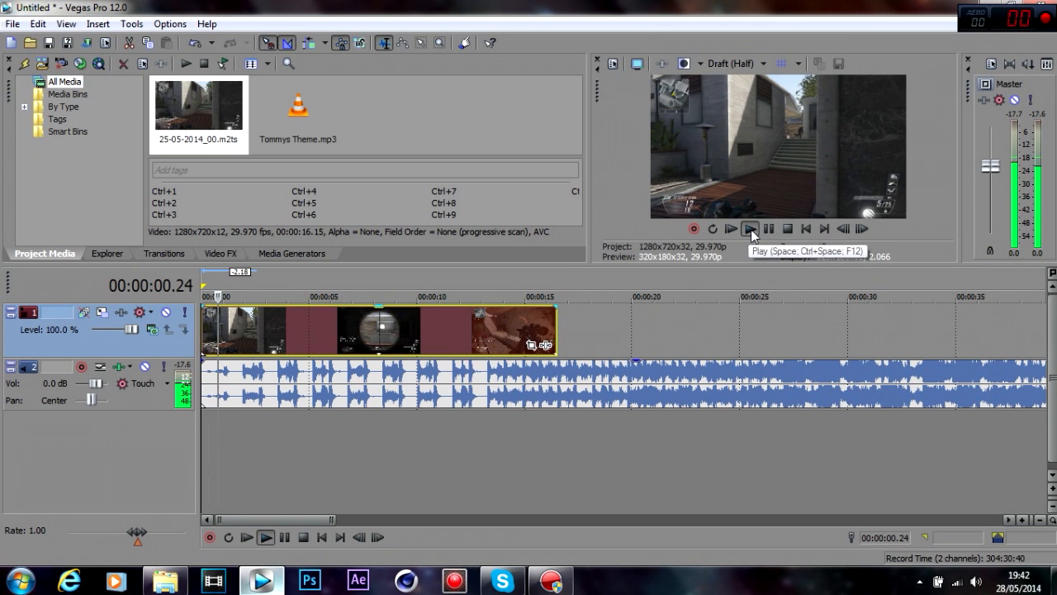
pyautogui.click(749, 229)
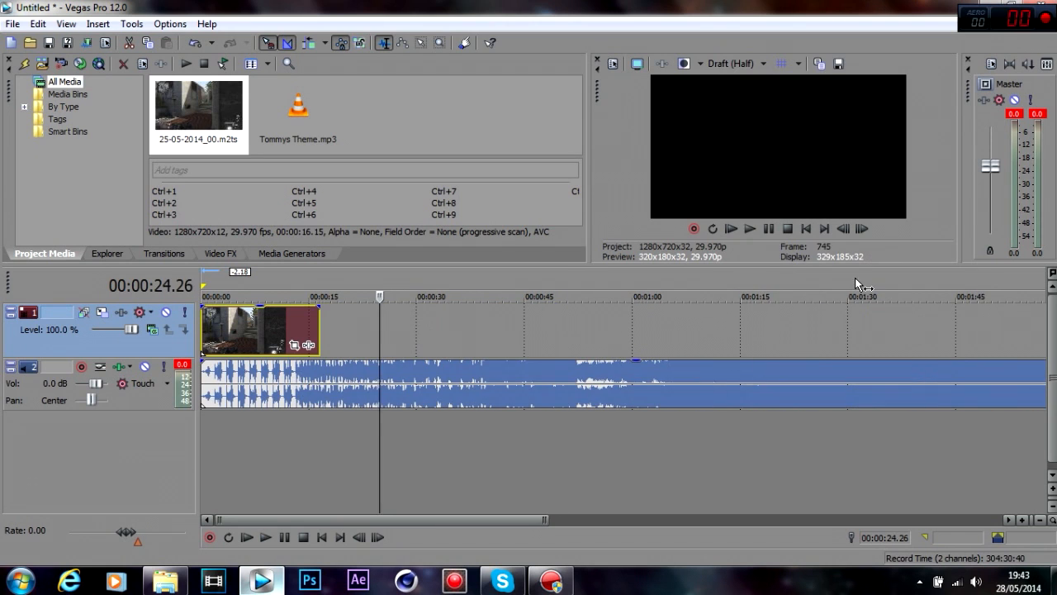
pyautogui.click(749, 229)
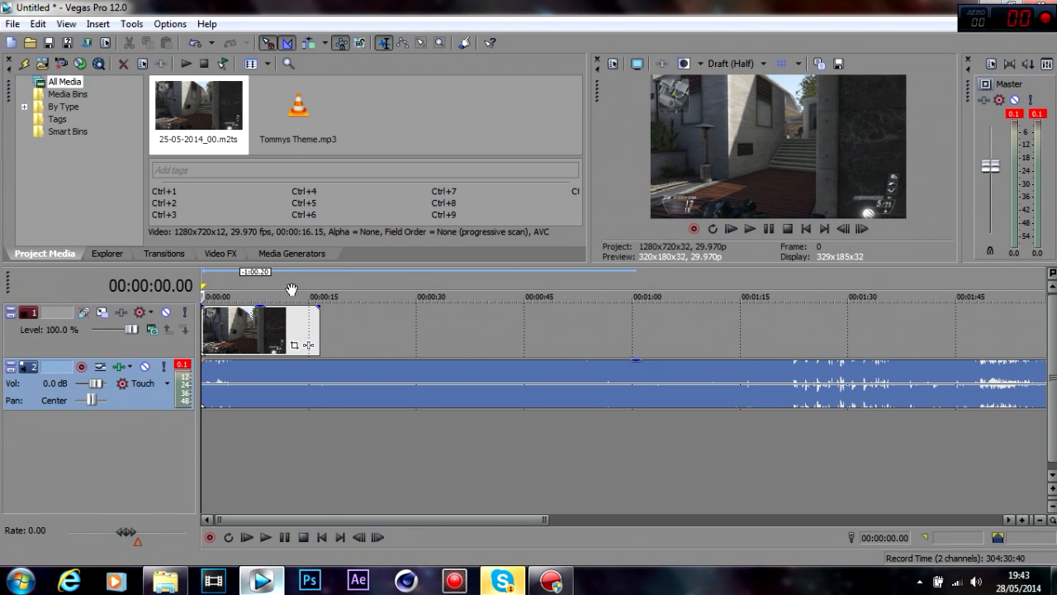
pyautogui.moveTo(820, 171)
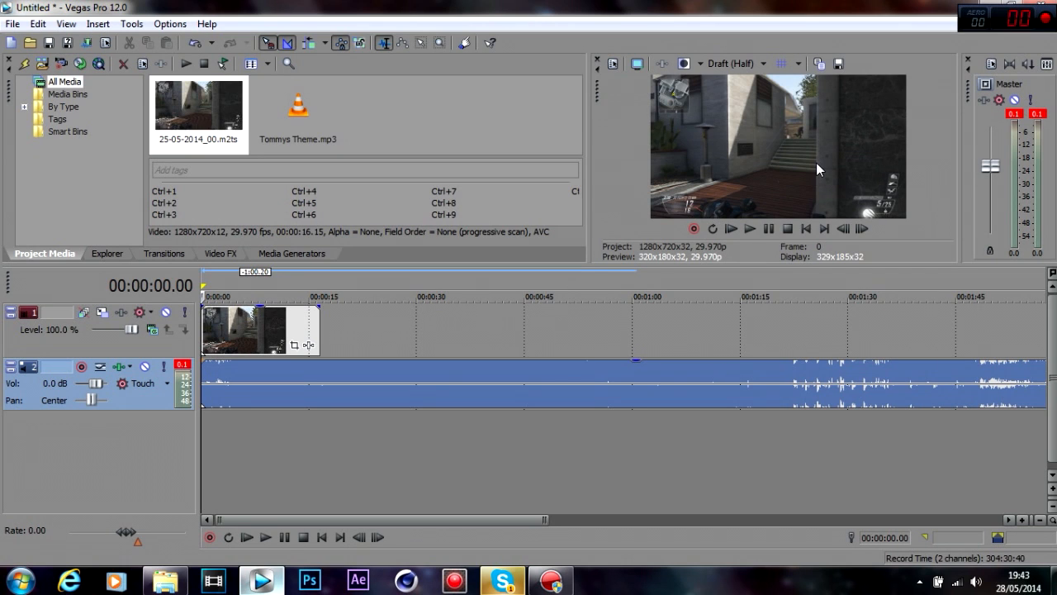
# Play the timeline from the beginning, dropping numbered beat markers 1–11 over the gameplay clip.
pyautogui.click(265, 537)
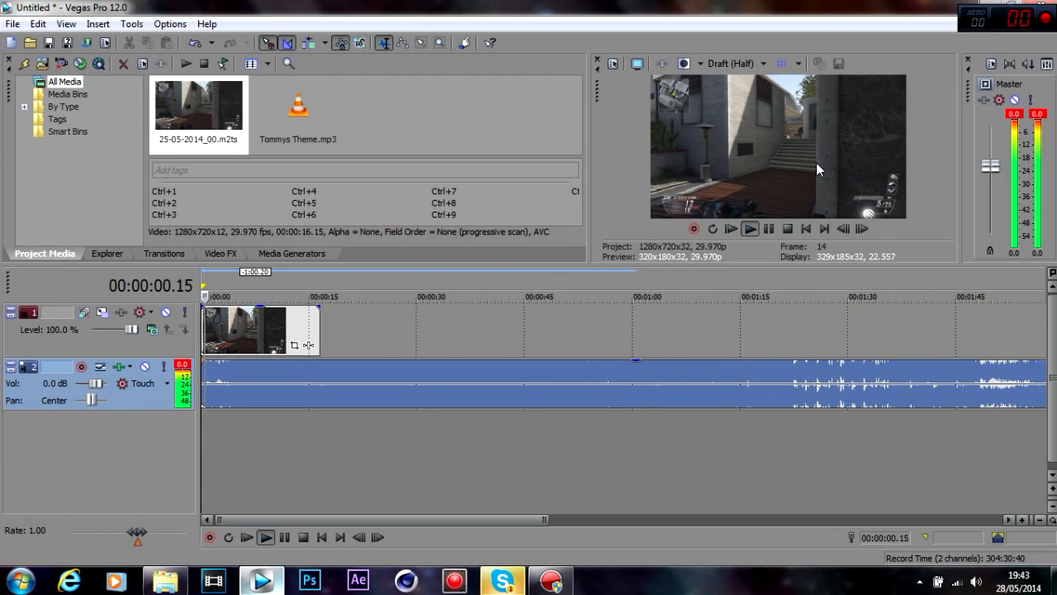
pyautogui.click(750, 229)
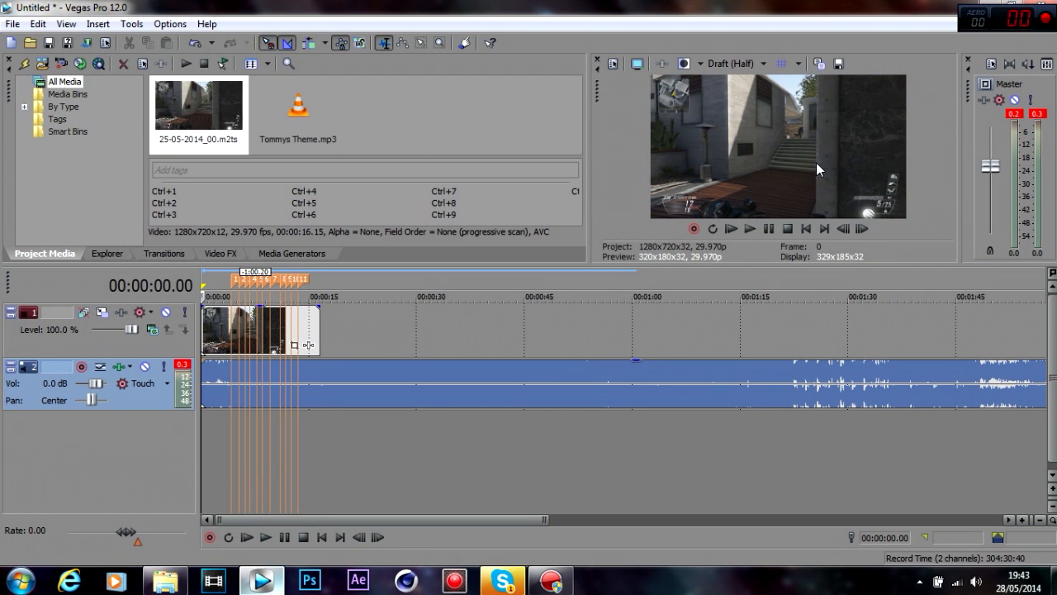
pyautogui.click(231, 330)
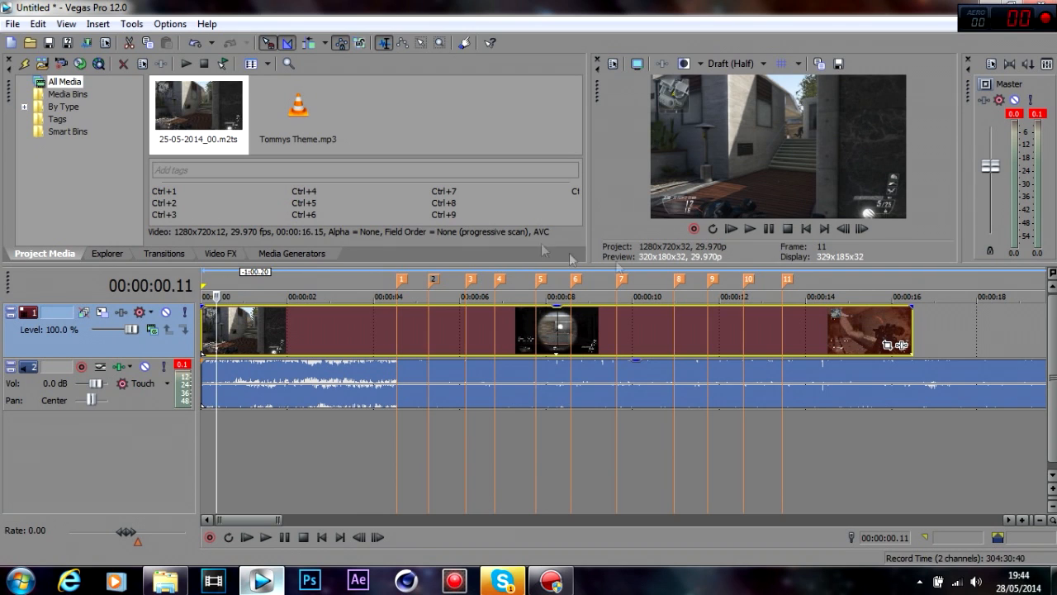
# Step frame by frame to the first sniper gunshot near 00:00:04.
pyautogui.click(865, 228)
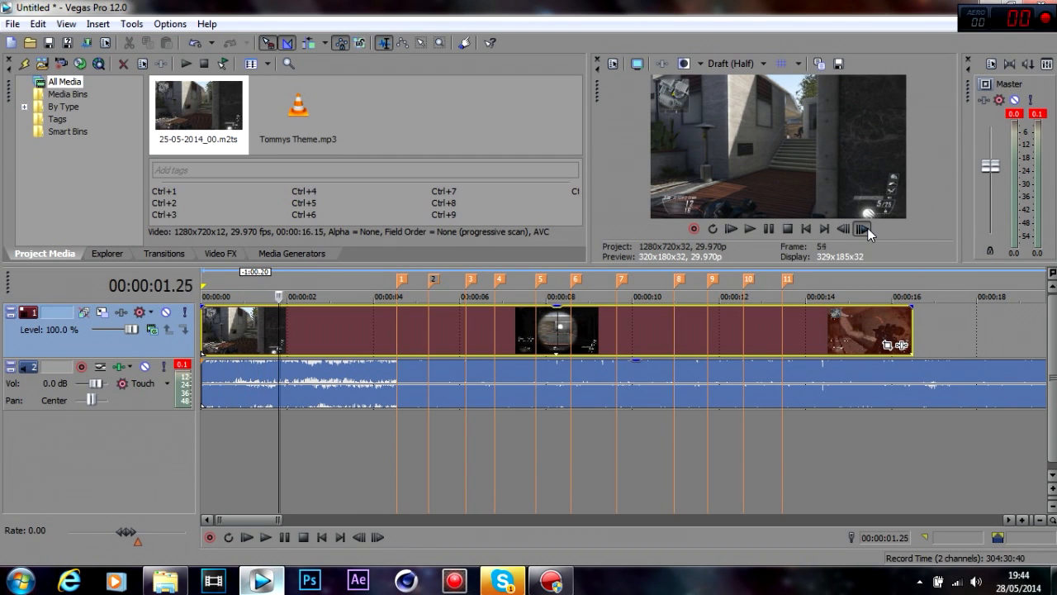
pyautogui.click(863, 229)
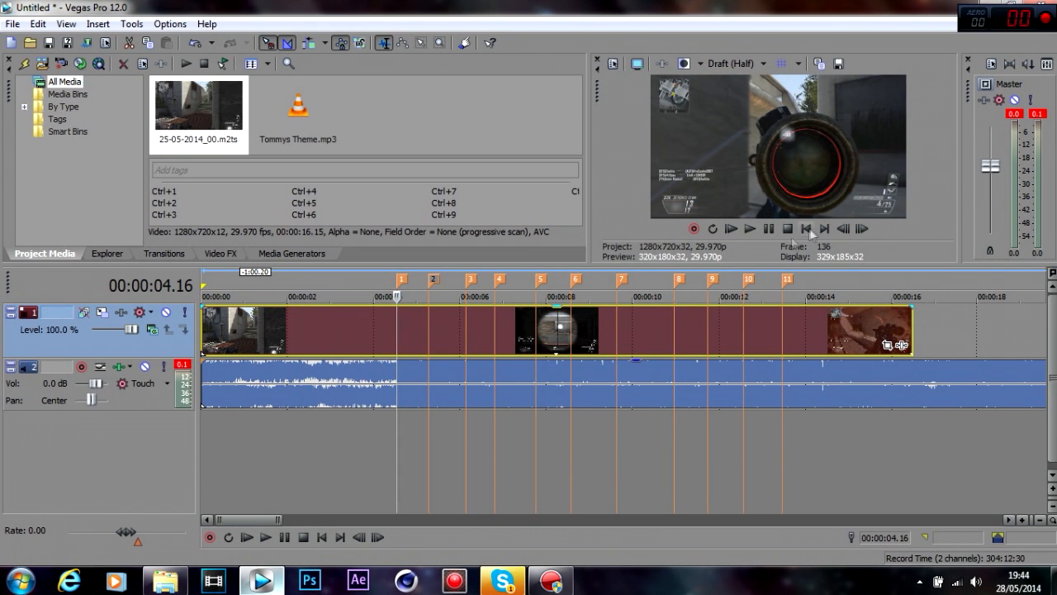
pyautogui.click(843, 229)
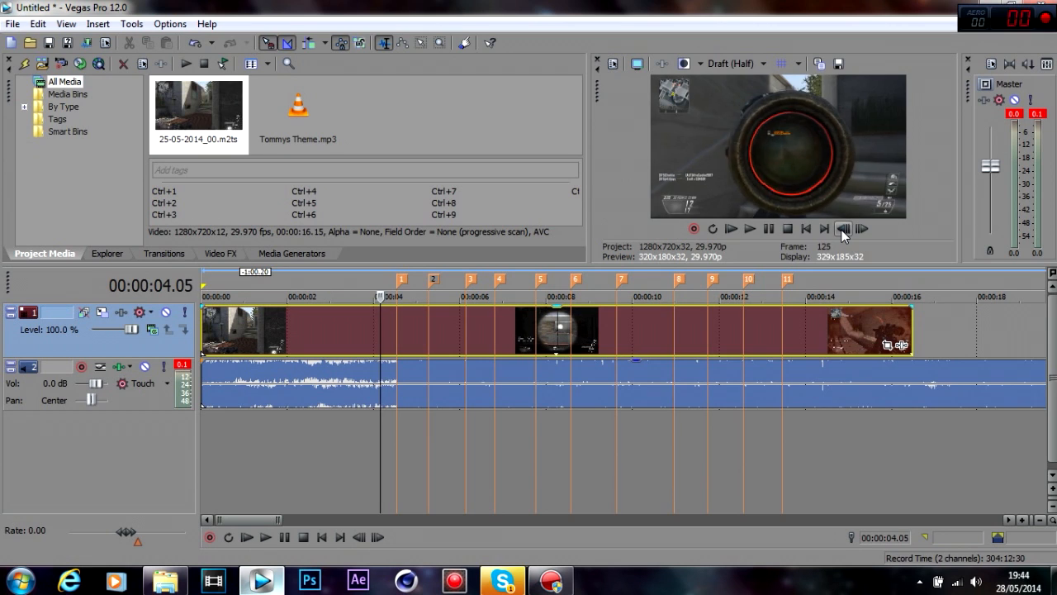
pyautogui.click(862, 229)
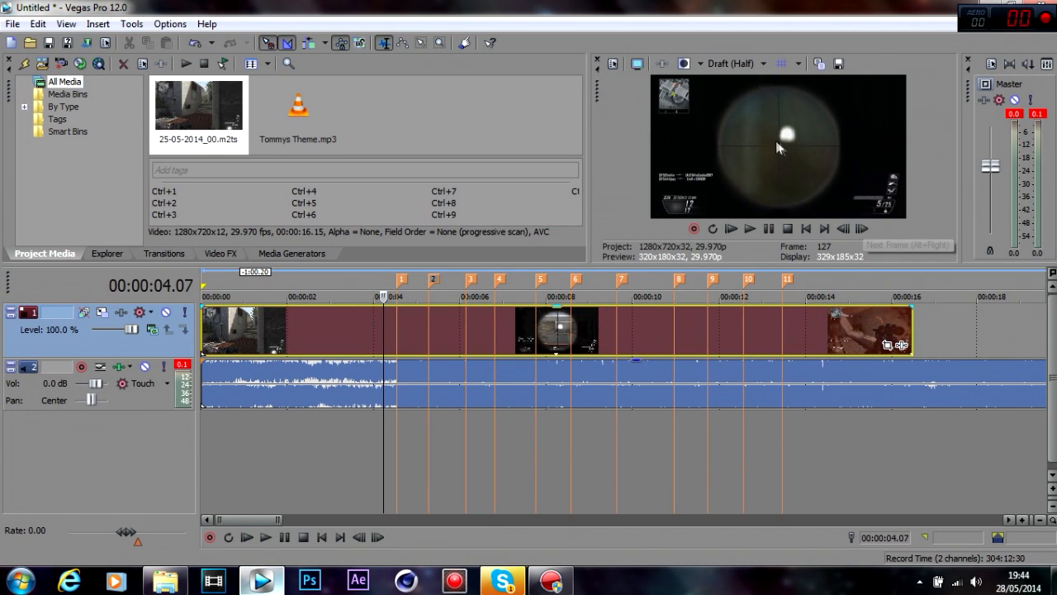
pyautogui.click(863, 228)
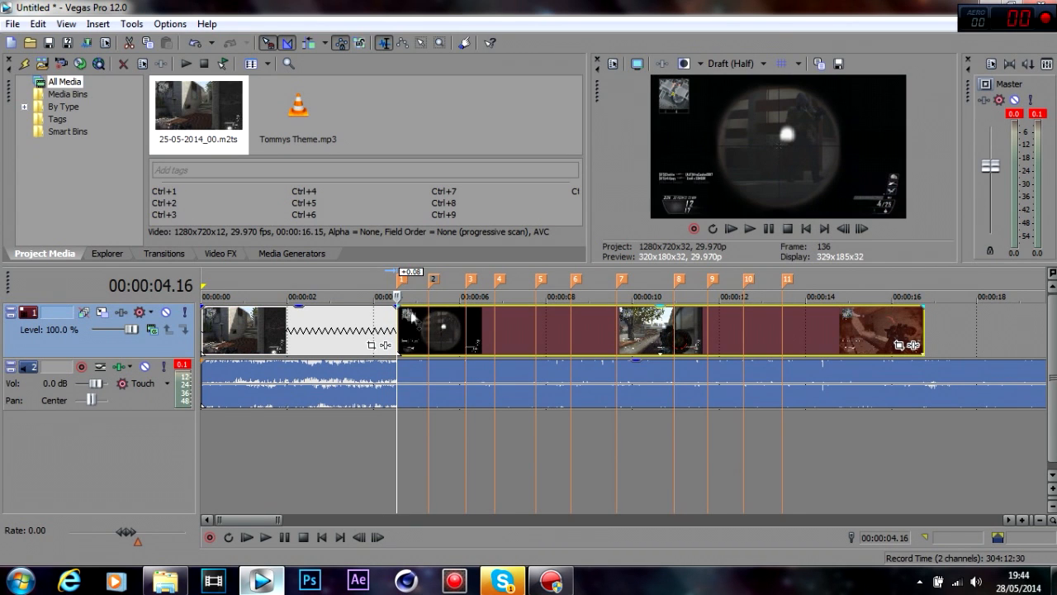
# Place the playhead after marker 1 and step frames to the next scope gunshot.
pyautogui.click(421, 323)
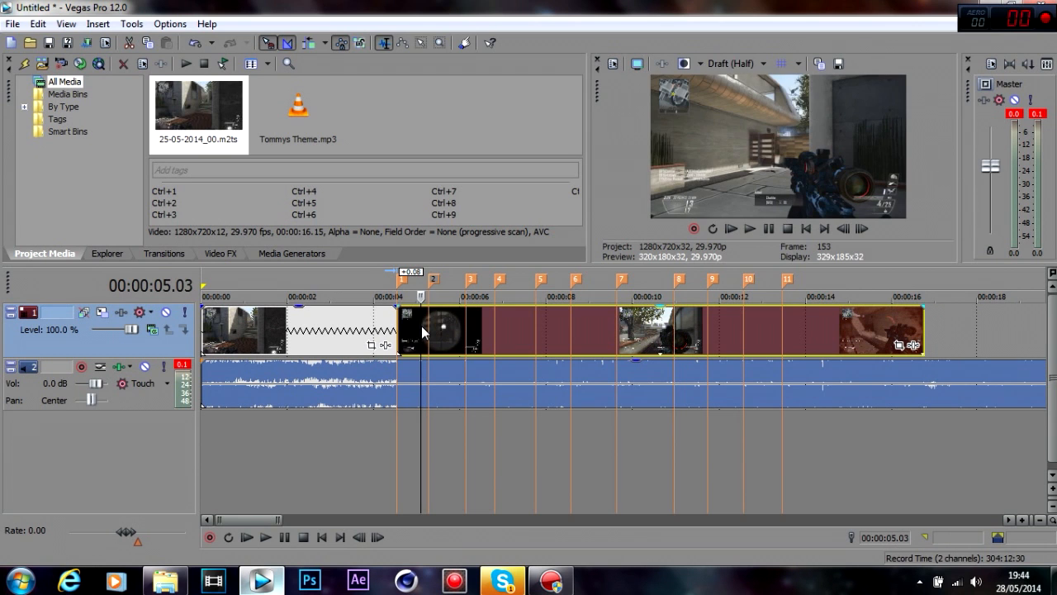
pyautogui.click(862, 229)
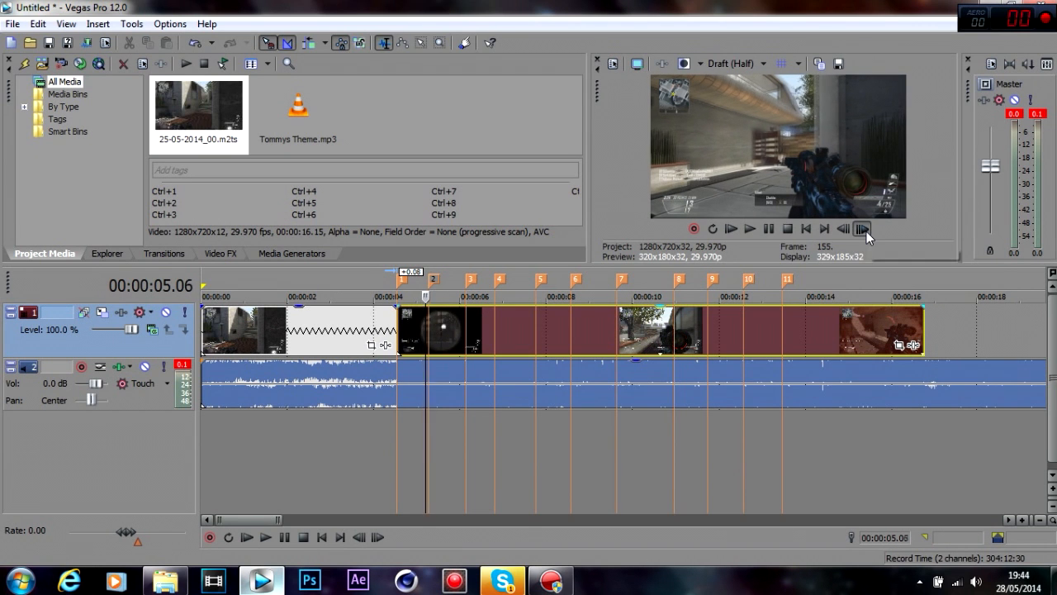
pyautogui.click(863, 229)
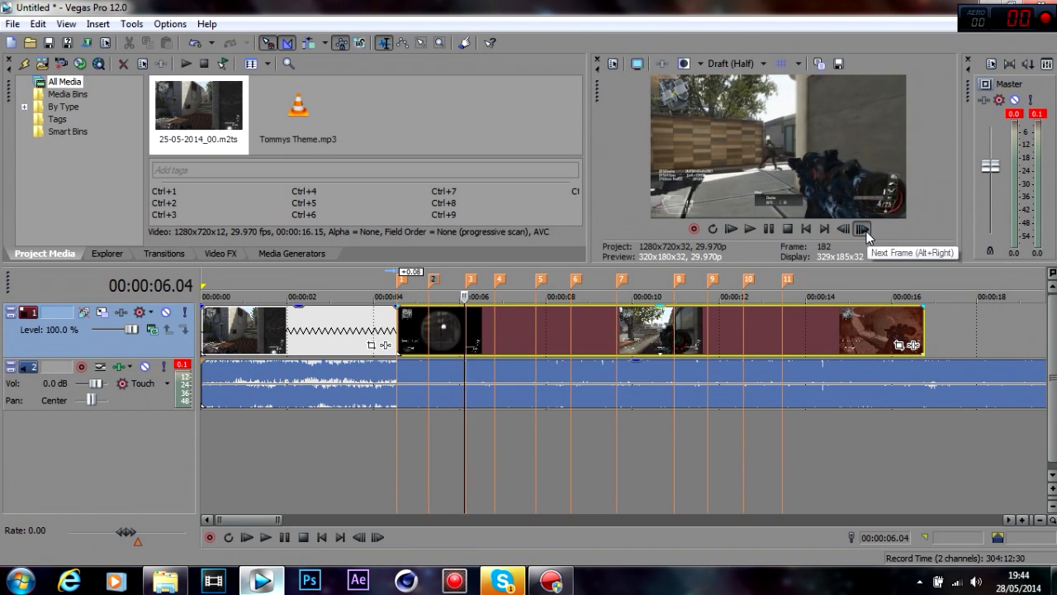
pyautogui.click(863, 229)
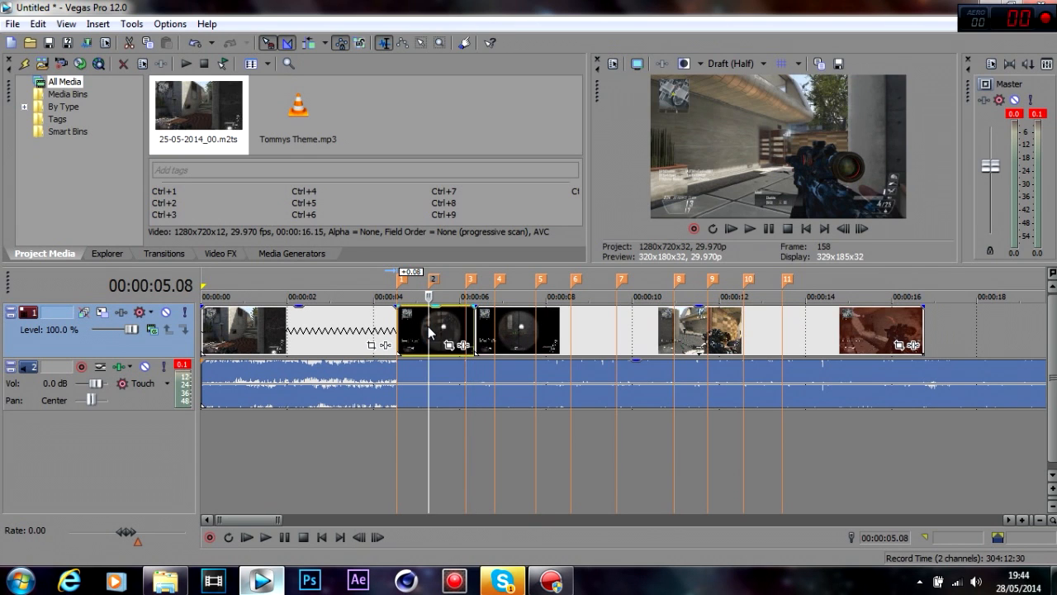
pyautogui.moveTo(843, 229)
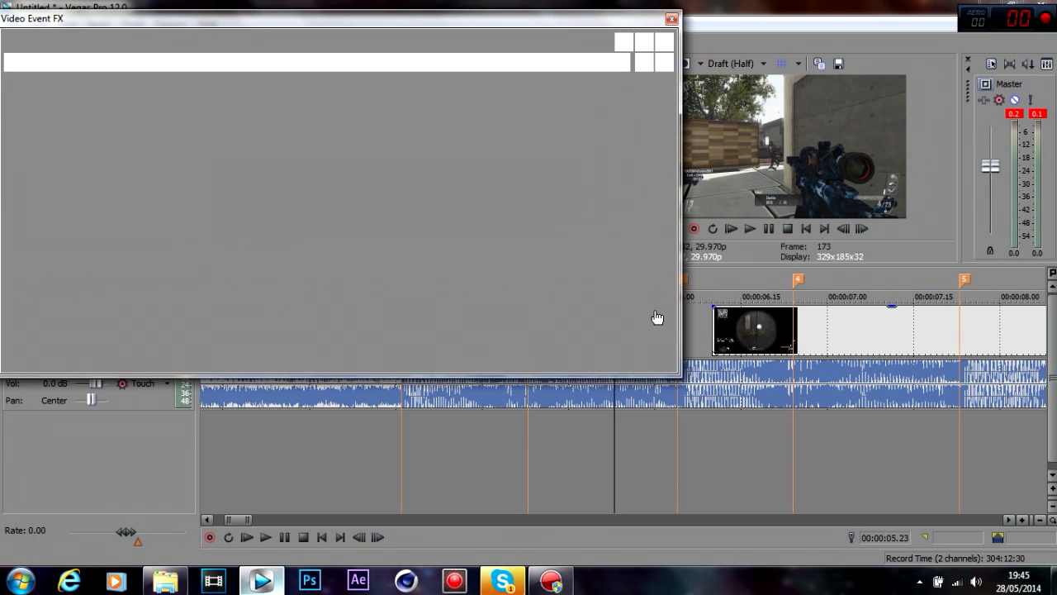
# Open the Video Event FX dialog for the sniper-scope event.
pyautogui.click(670, 19)
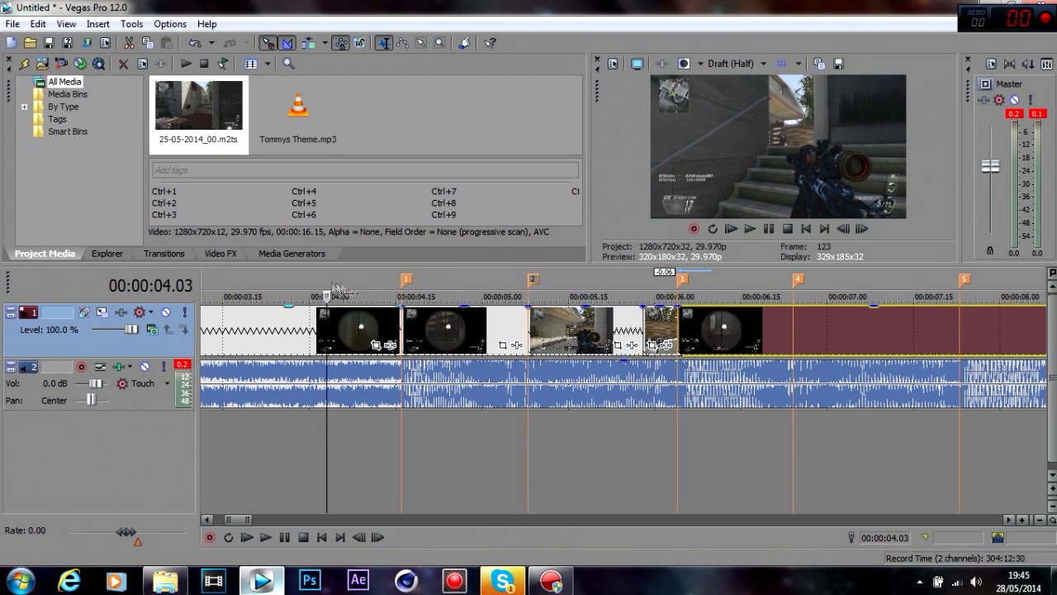
pyautogui.click(749, 229)
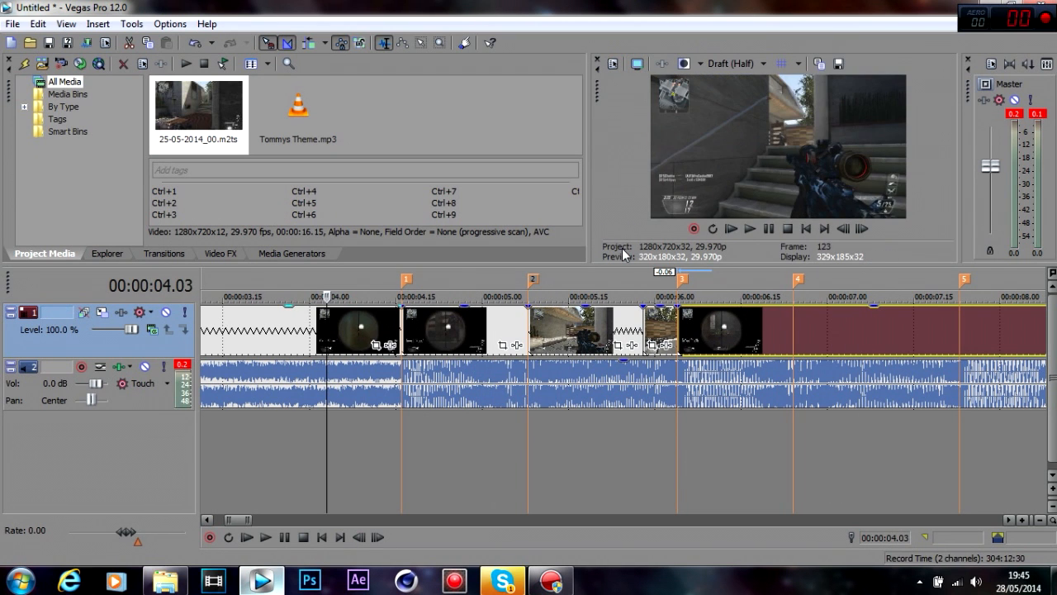
pyautogui.click(749, 229)
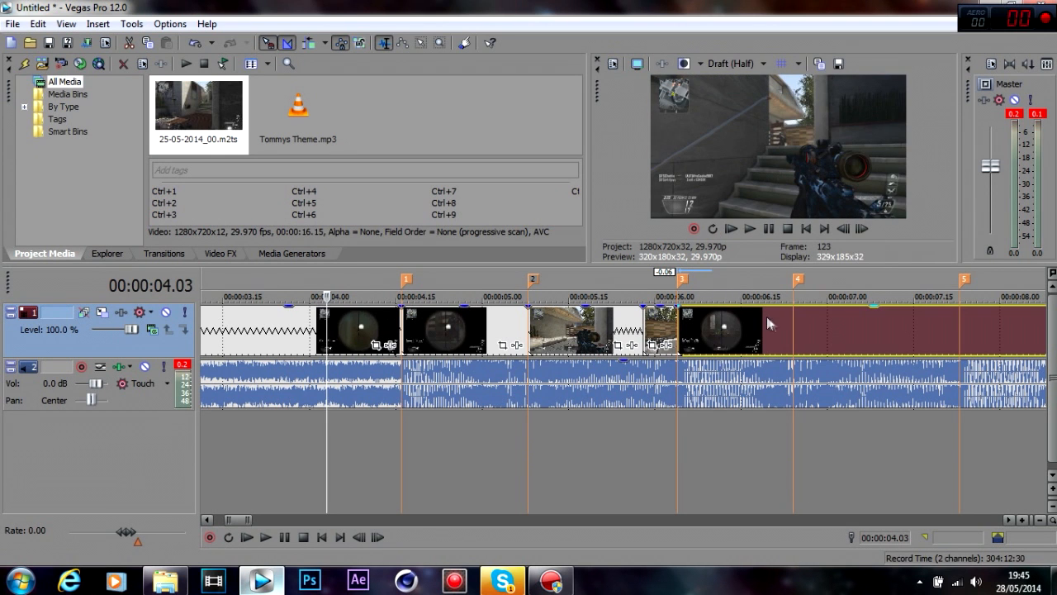
pyautogui.click(749, 229)
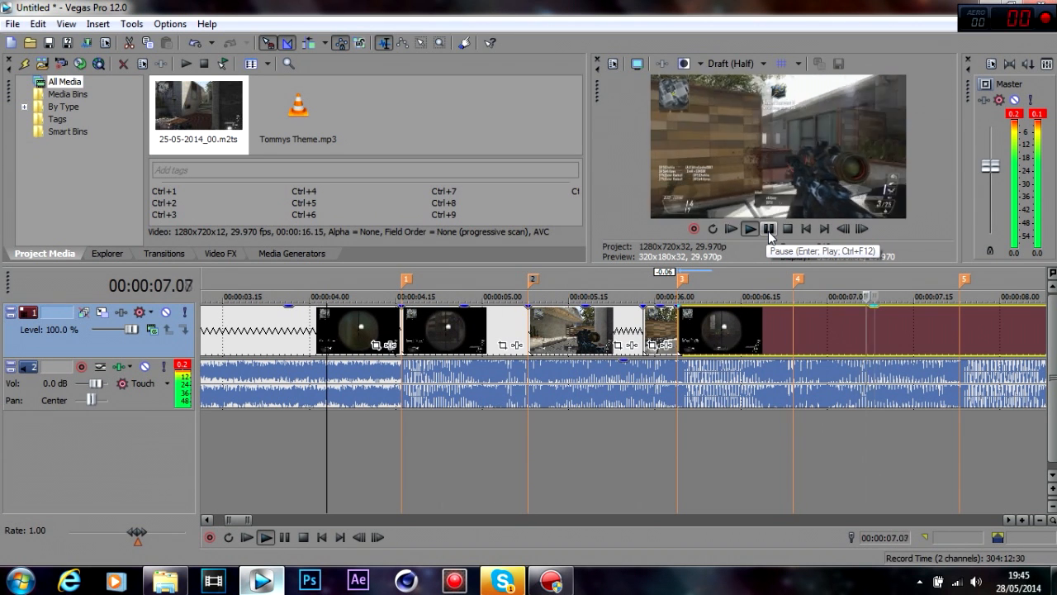
# Stop preview playback and step frame by frame to the gunshot for markers 4 and 5.
pyautogui.click(768, 229)
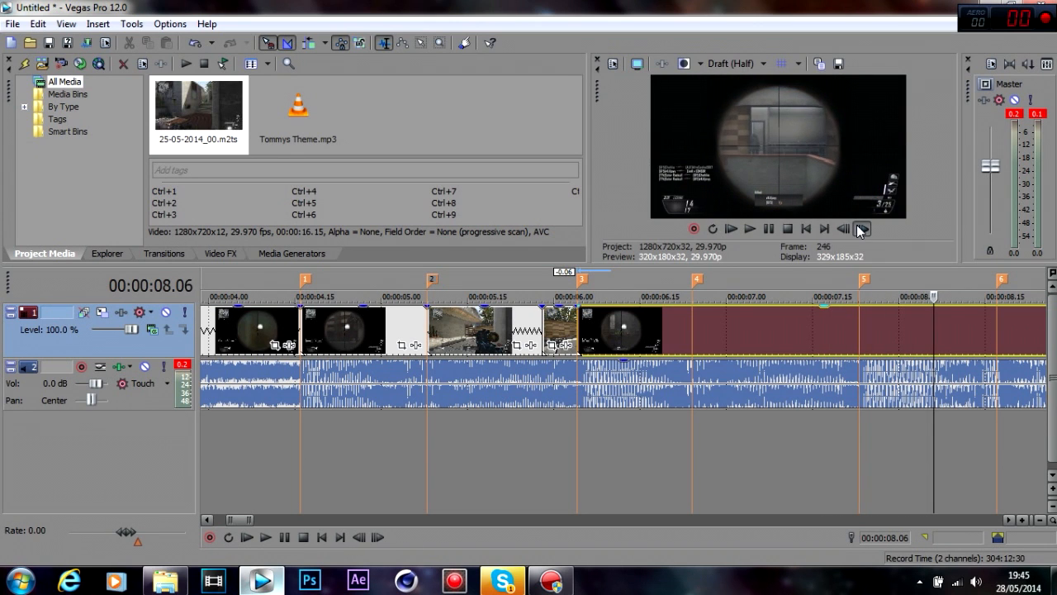
pyautogui.click(863, 229)
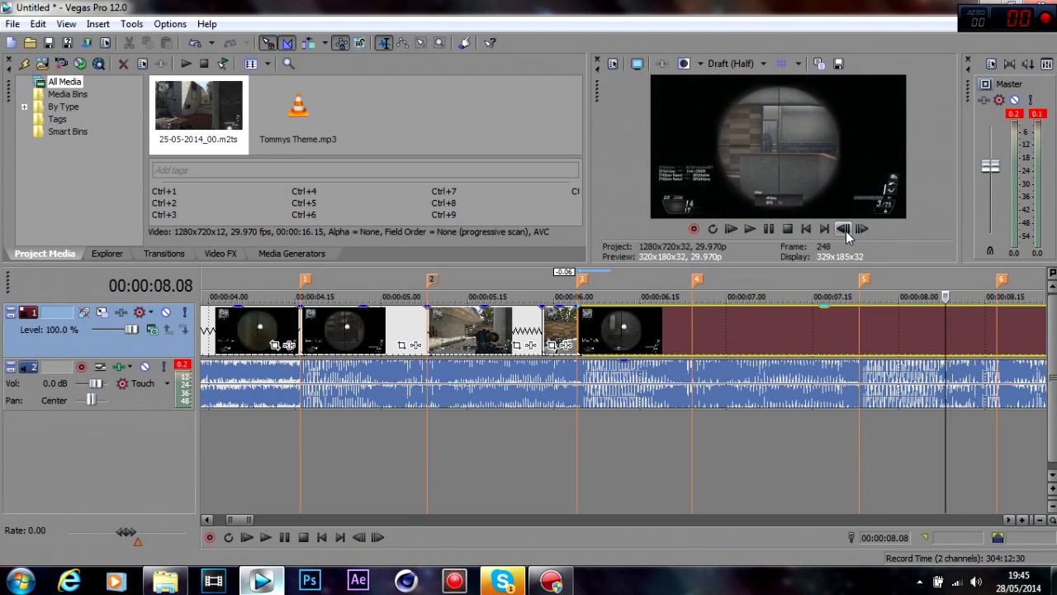
pyautogui.click(861, 229)
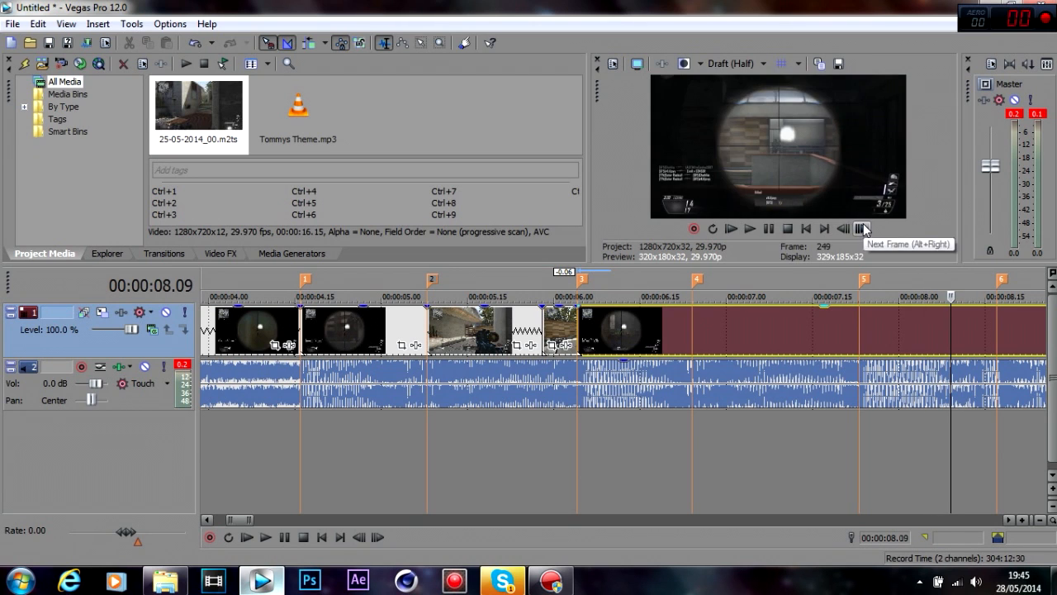
pyautogui.click(861, 229)
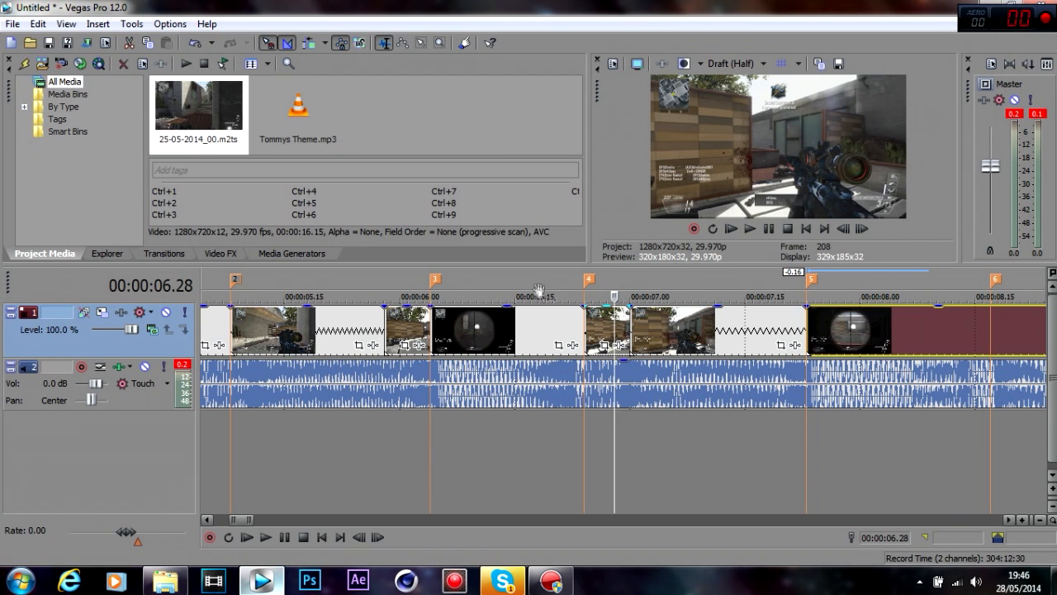
# Select a gameplay event and play back the cuts running through marker 7.
pyautogui.click(537, 288)
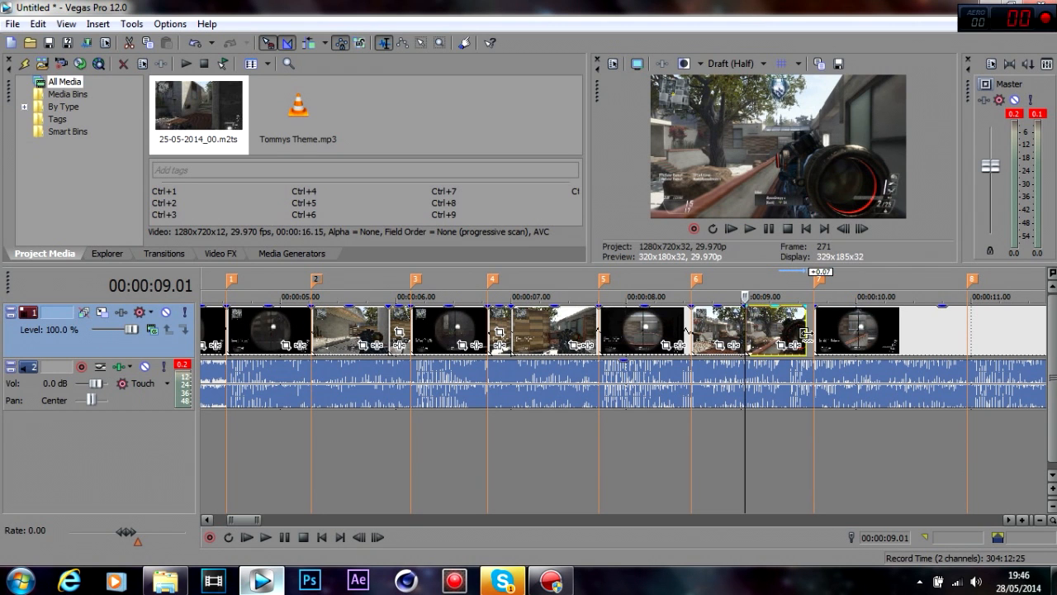
pyautogui.click(750, 229)
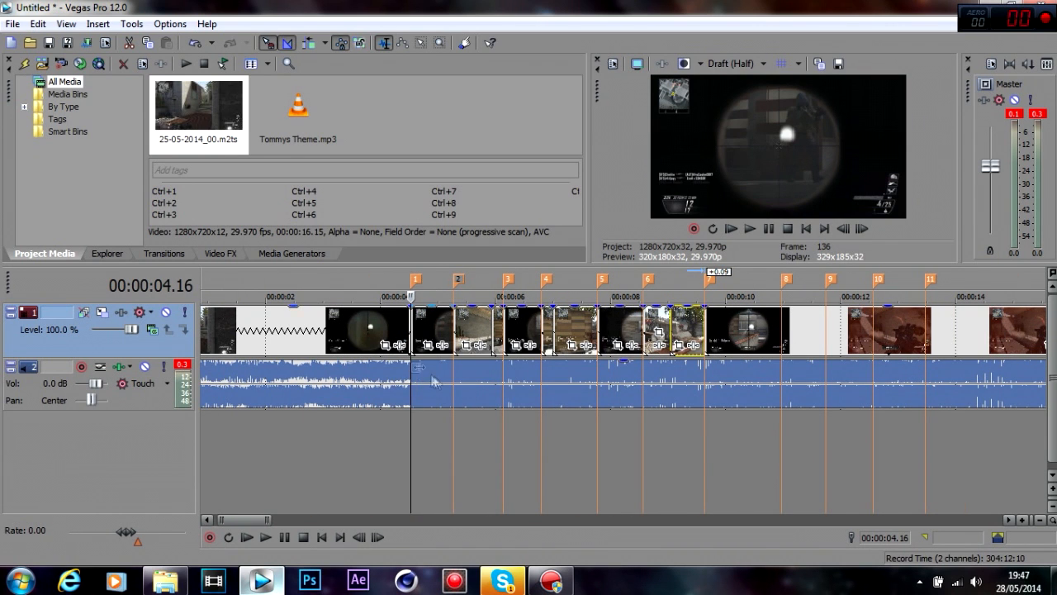
pyautogui.moveTo(421, 322)
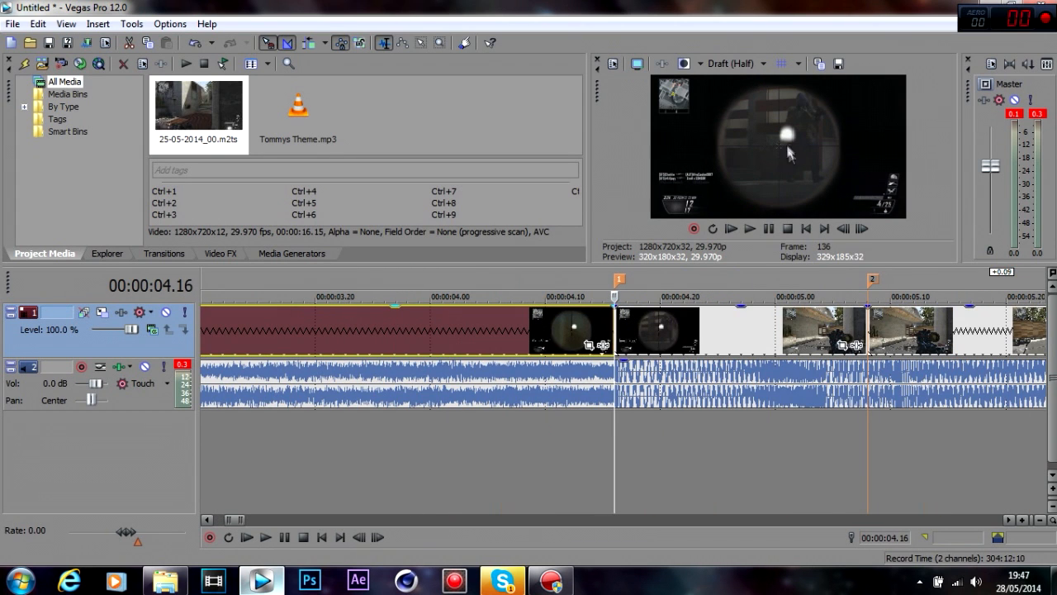
# Step past marker 1, answer the save prompt for Community Montage.veg, and switch to Skype.
pyautogui.click(862, 228)
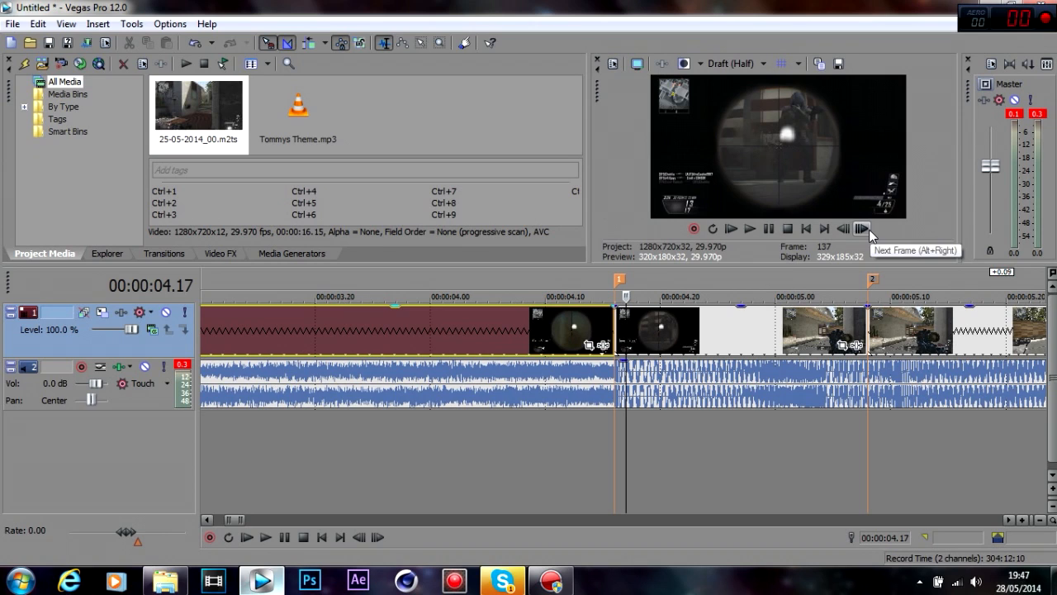
pyautogui.moveTo(691, 160)
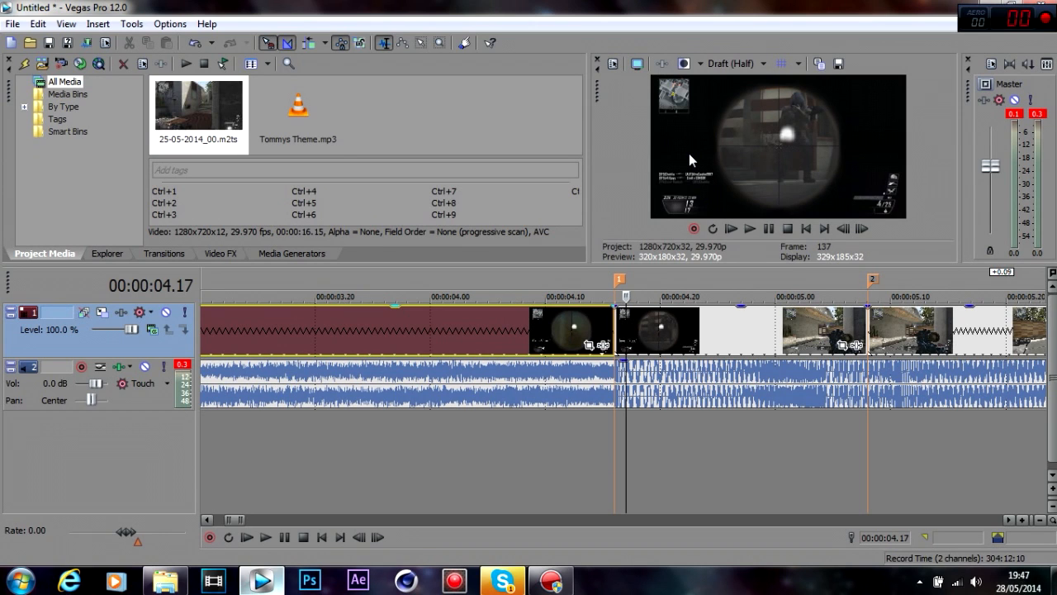
pyautogui.moveTo(643, 335)
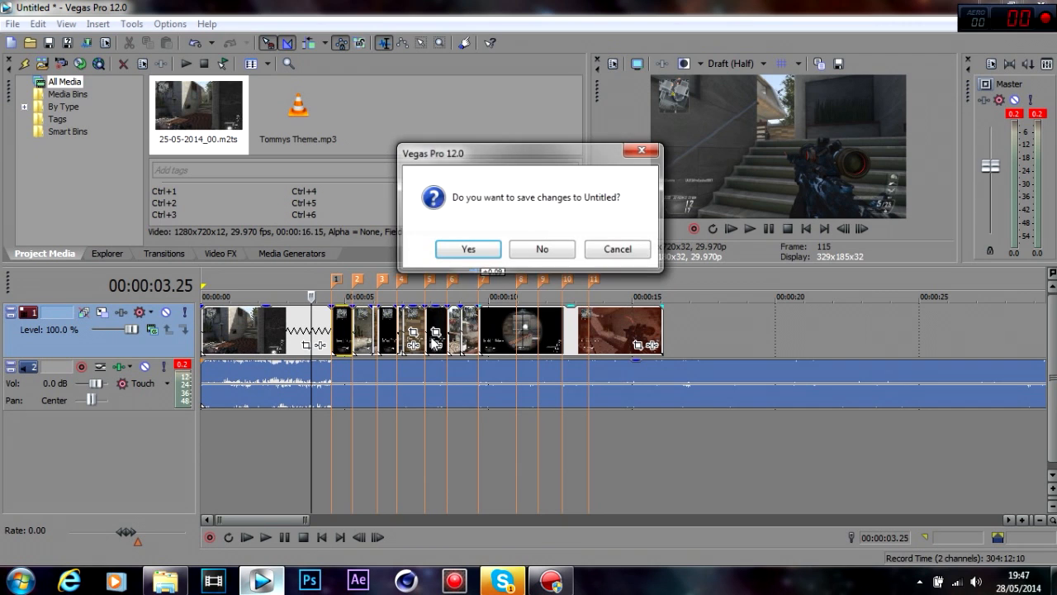
pyautogui.click(541, 249)
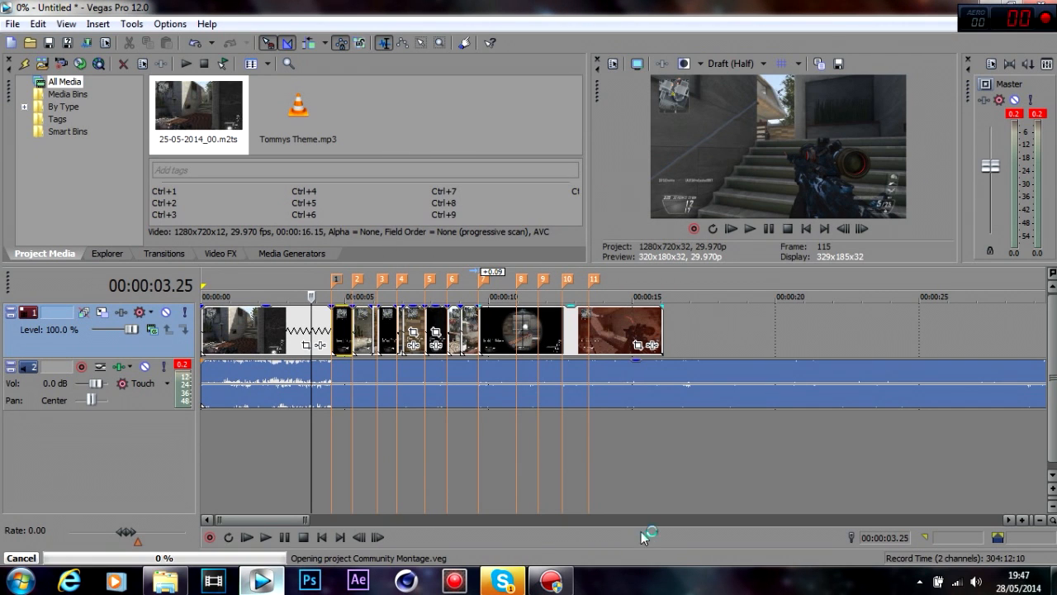
pyautogui.moveTo(512, 446)
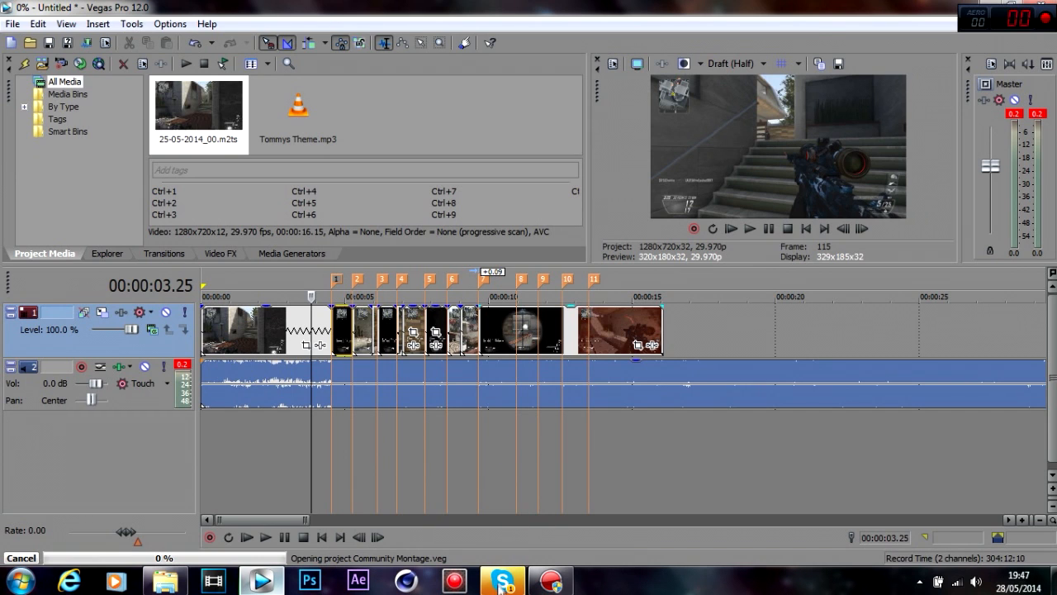
pyautogui.click(503, 579)
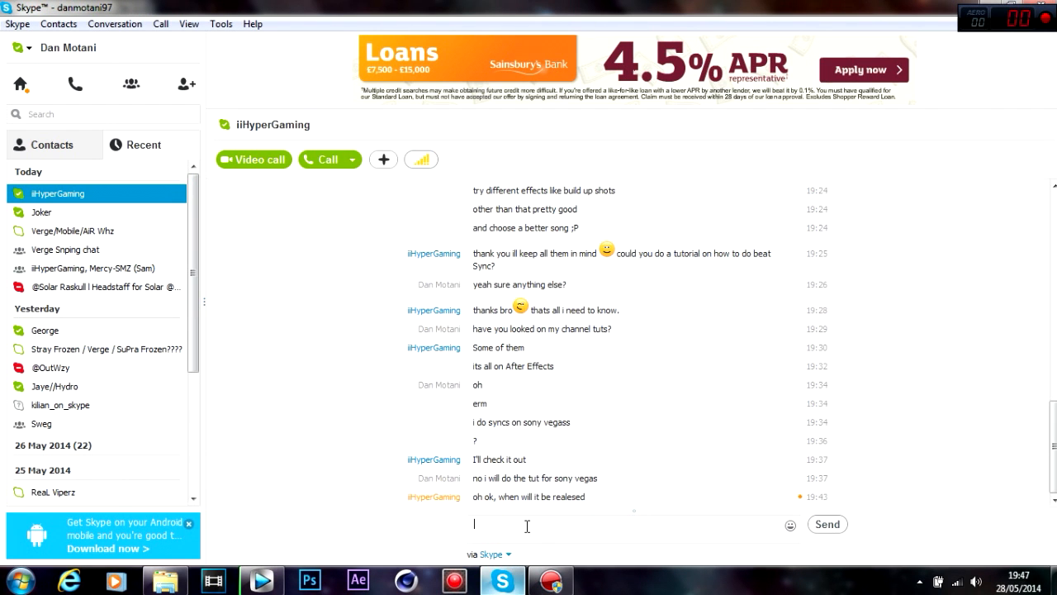
# Send the Skype reply 'im looking while recording aha'.
pyautogui.write('im')
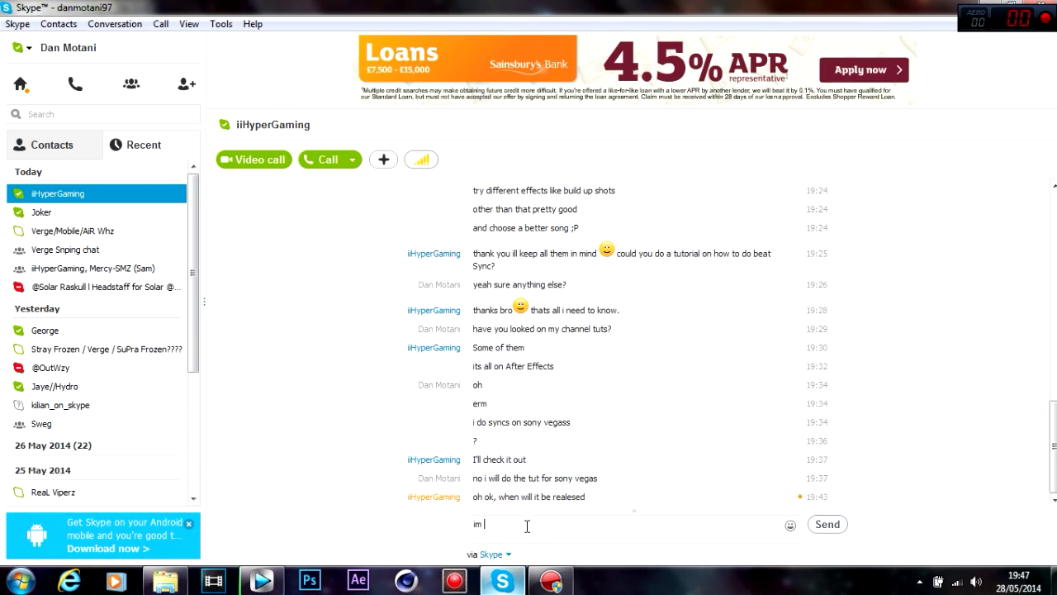
pyautogui.write('looking at you')
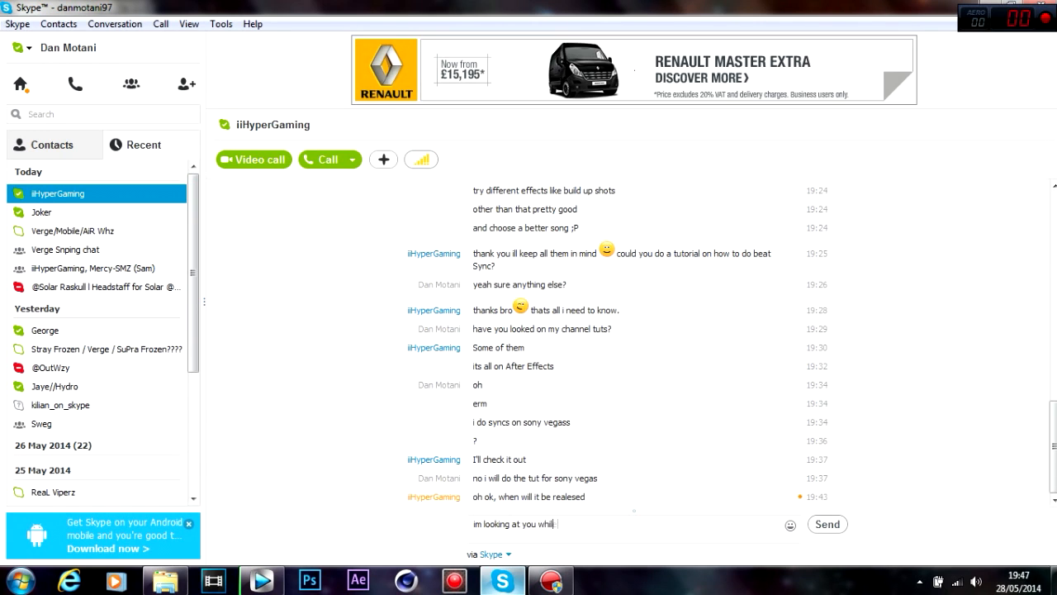
pyautogui.write('while recording aha')
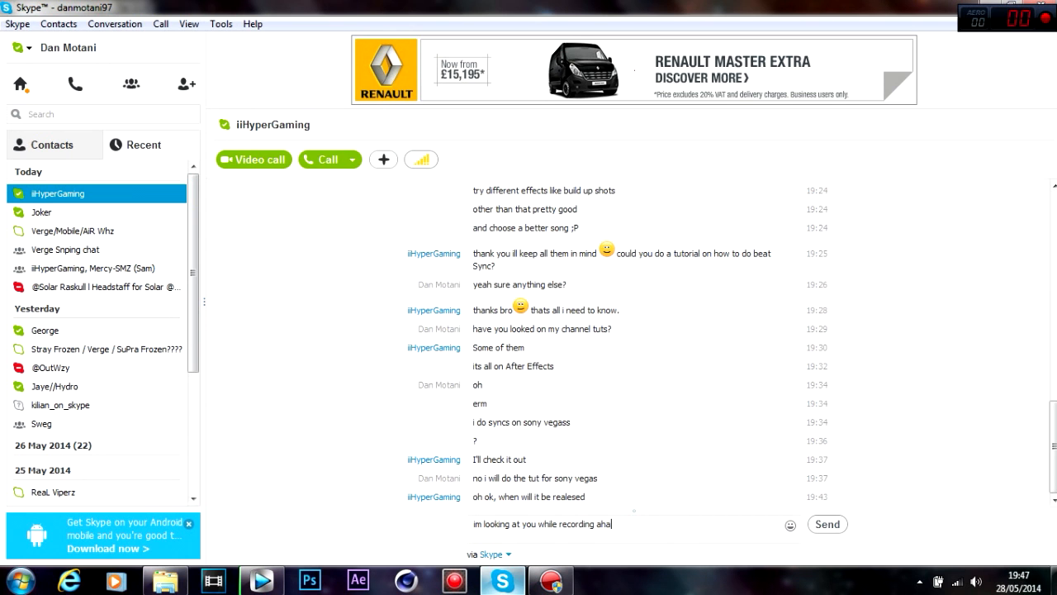
pyautogui.press('enter')
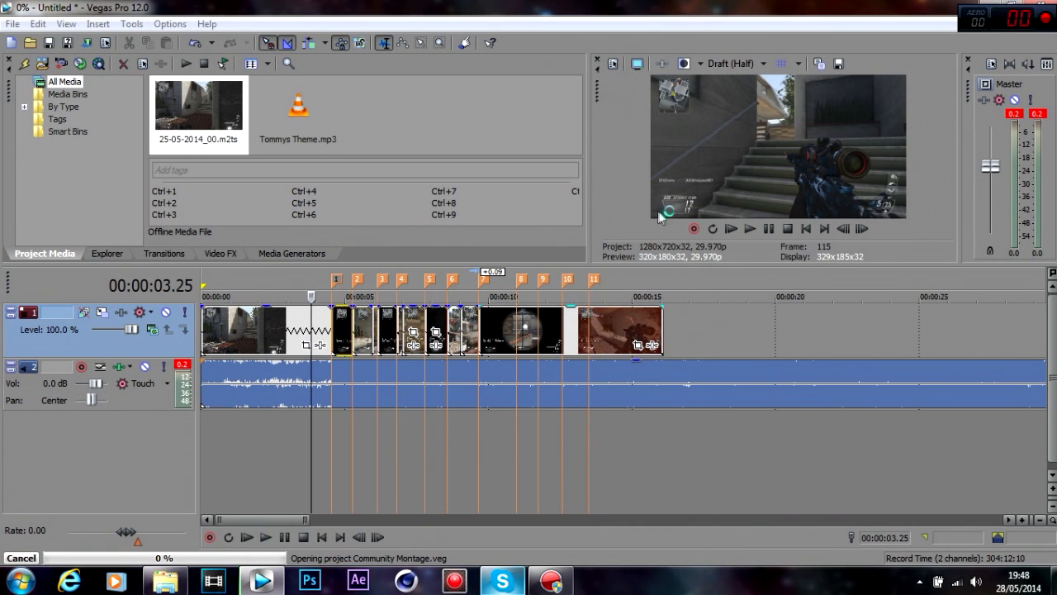
pyautogui.moveTo(528, 351)
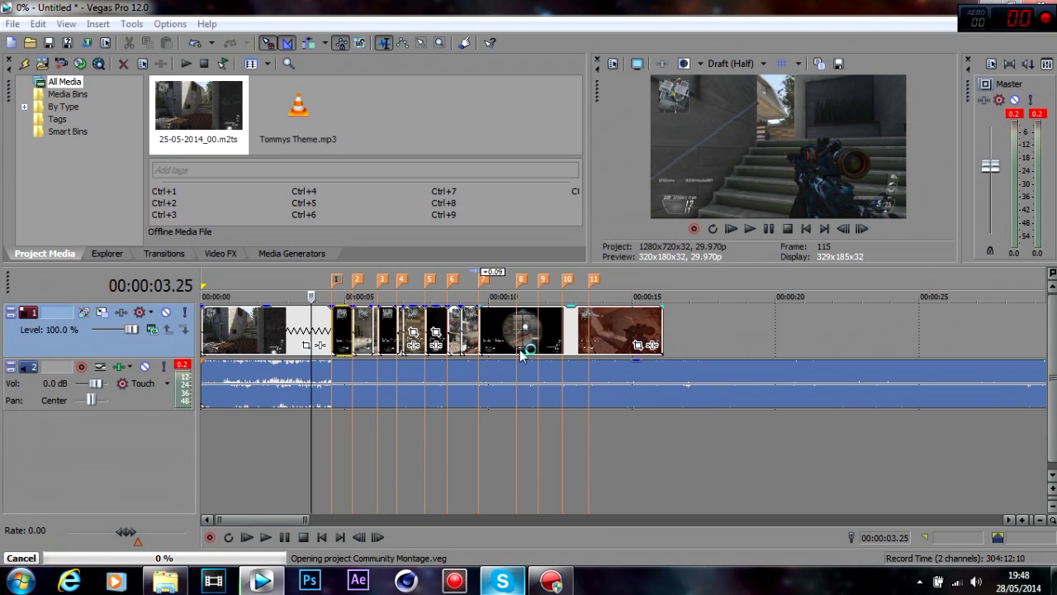
pyautogui.moveTo(510, 433)
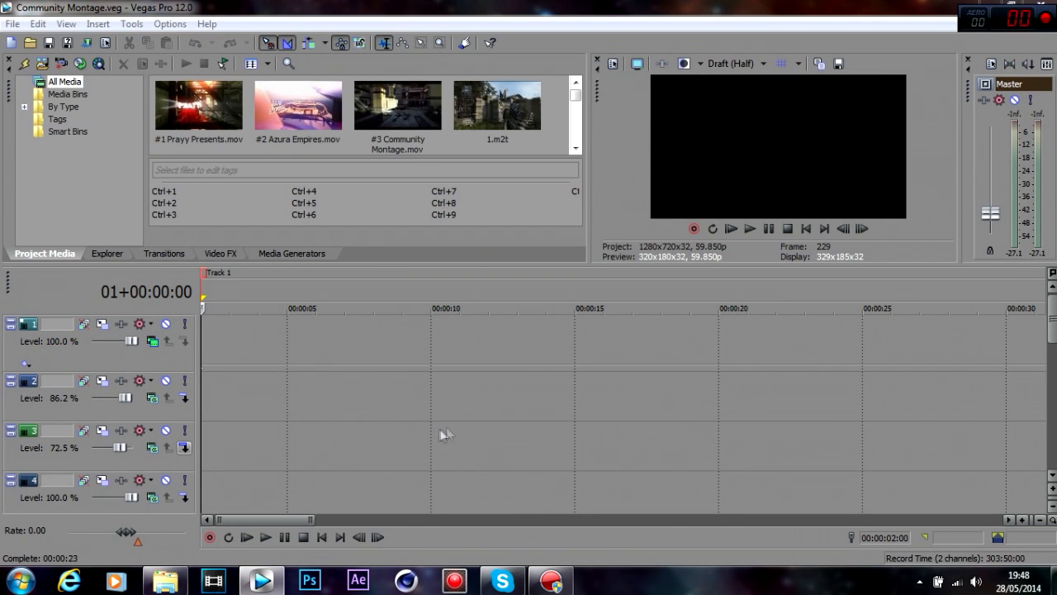
pyautogui.moveTo(321, 457)
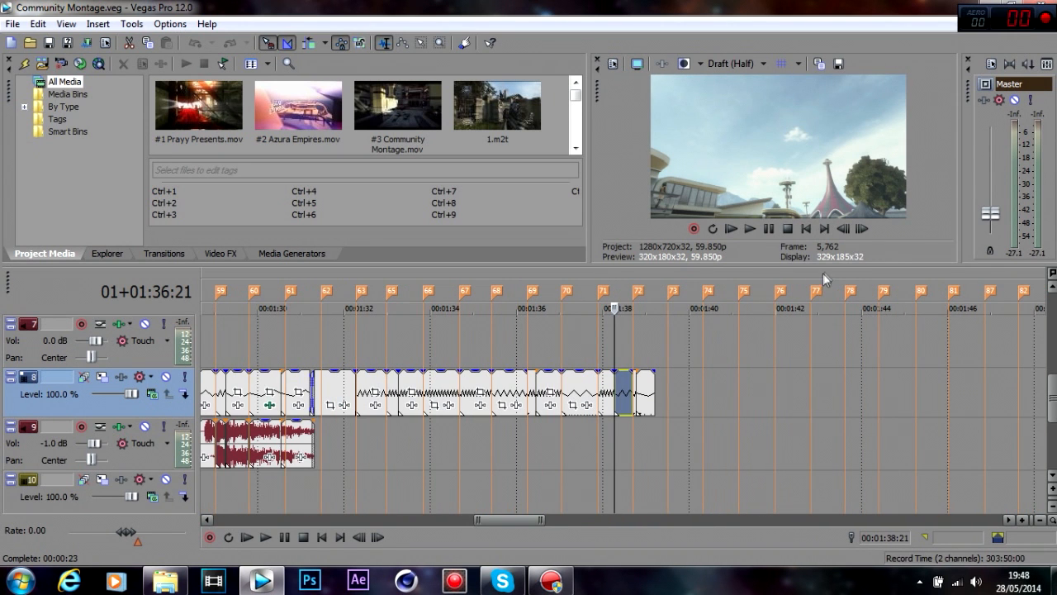
# Close the loaded Community Montage project view, leaving the desktop showing.
pyautogui.click(862, 229)
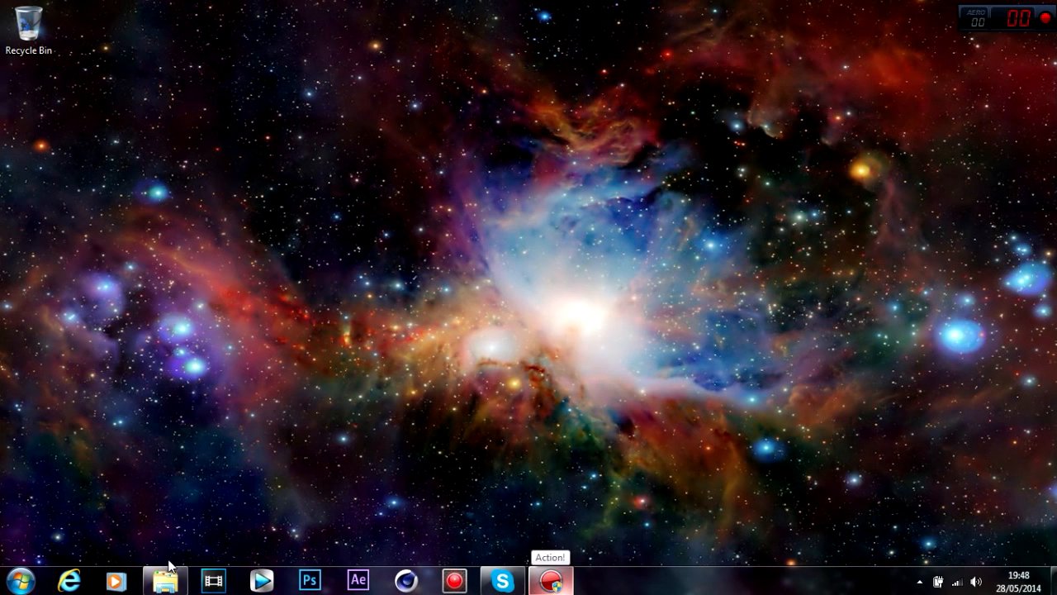
# Open the documents folder, then return to the Skype chat conversation.
pyautogui.click(164, 581)
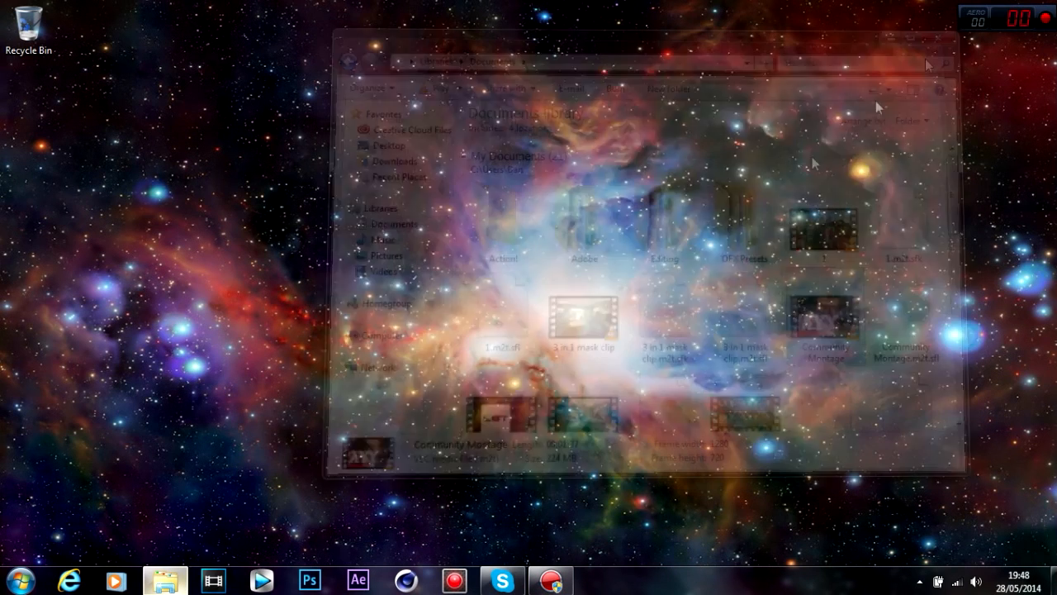
pyautogui.click(501, 581)
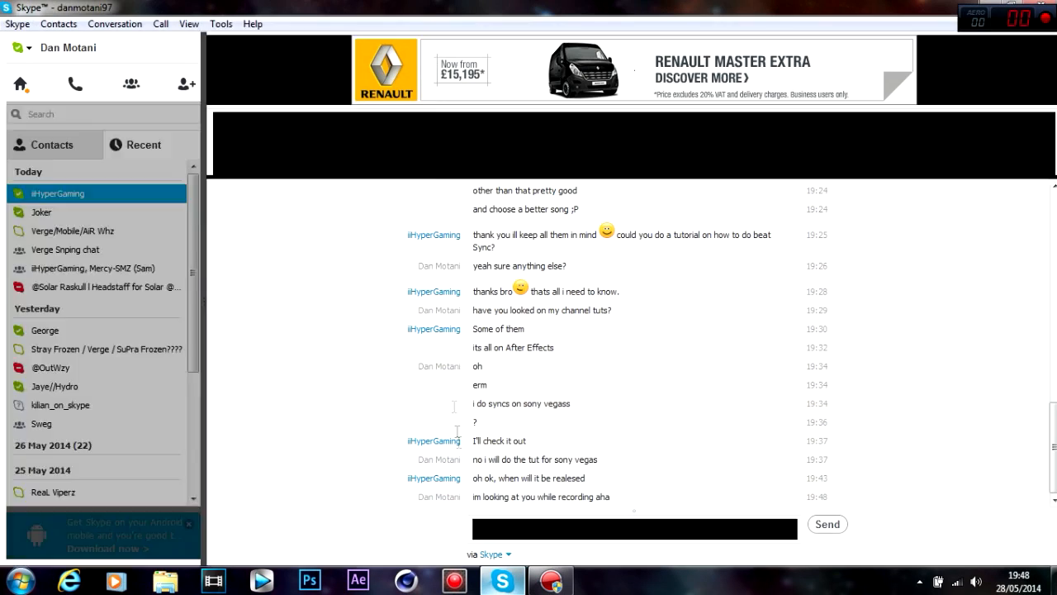